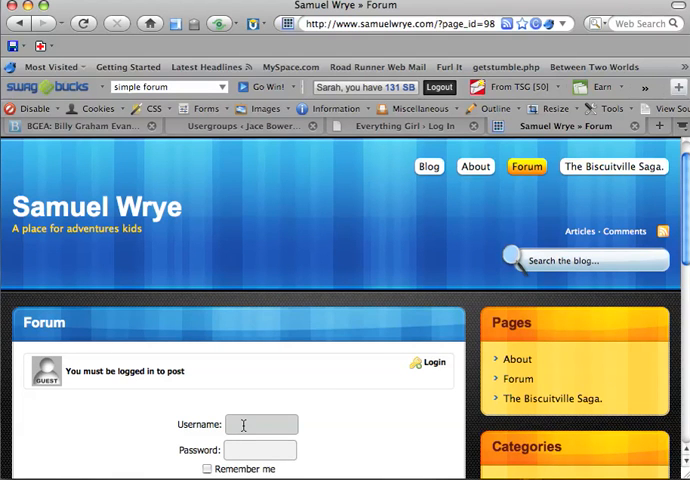
Sign in to the forum as member 'samuel' with the saved password
type("samuel")
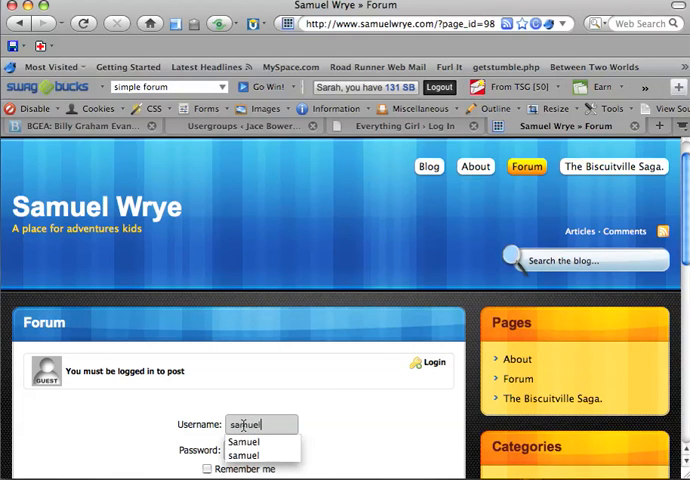
left_click(244, 456)
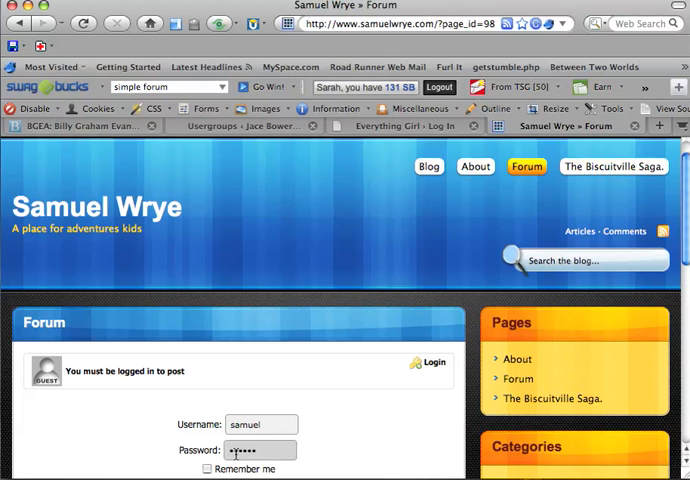
type("••")
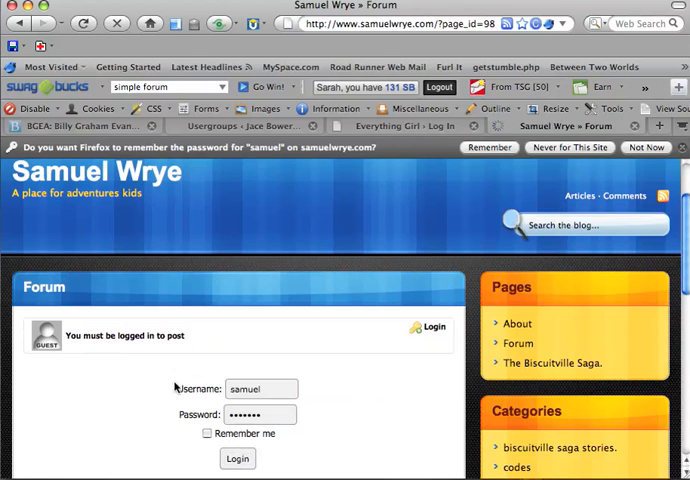
left_click(236, 458)
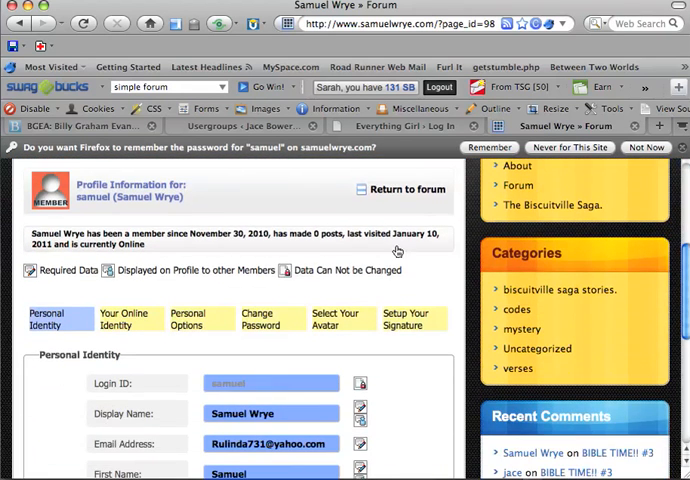
Return from the profile to the forum list and enter the empty Adventure Quests forum
left_click(404, 190)
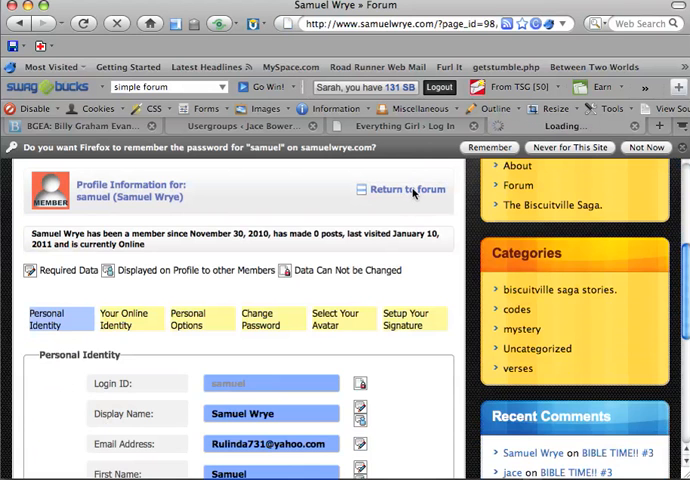
left_click(406, 190)
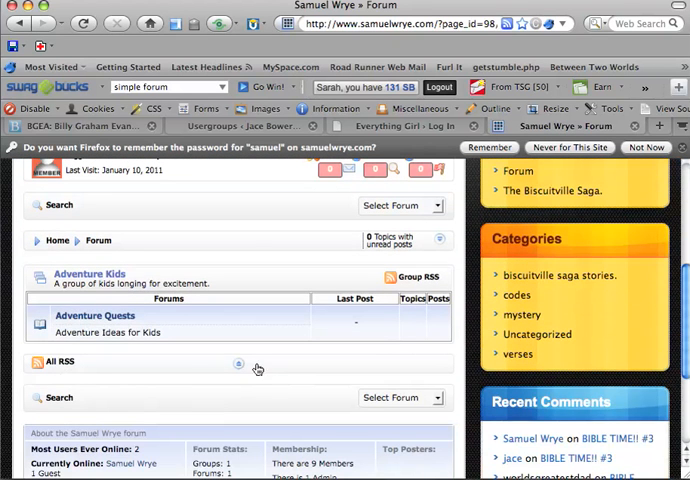
left_click(94, 316)
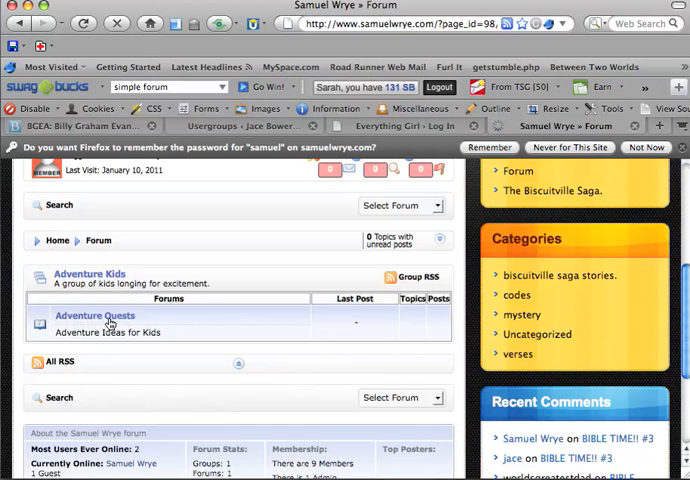
left_click(94, 316)
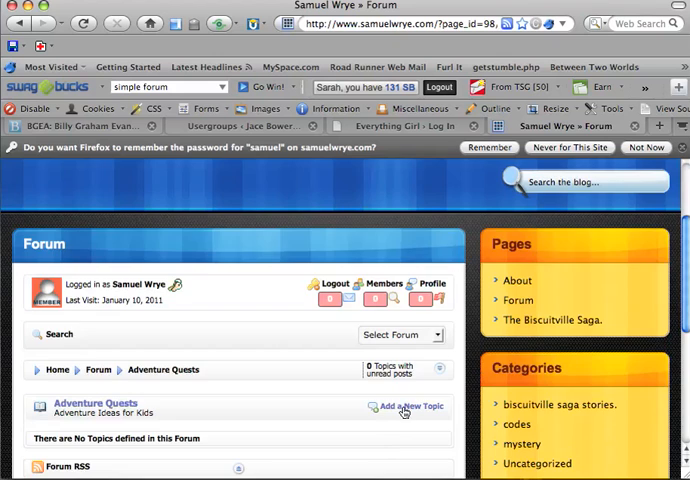
Start a new topic 'Climbing Trees' with the message 'I like to climb trees. Do you?'
left_click(406, 408)
type("Cl")
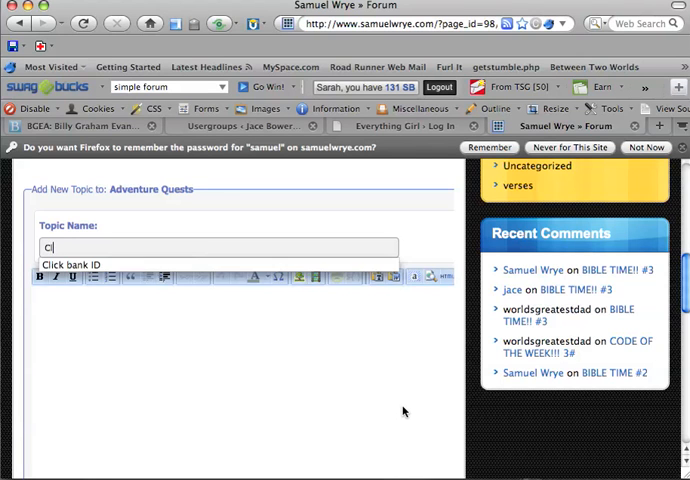
type("imbing T")
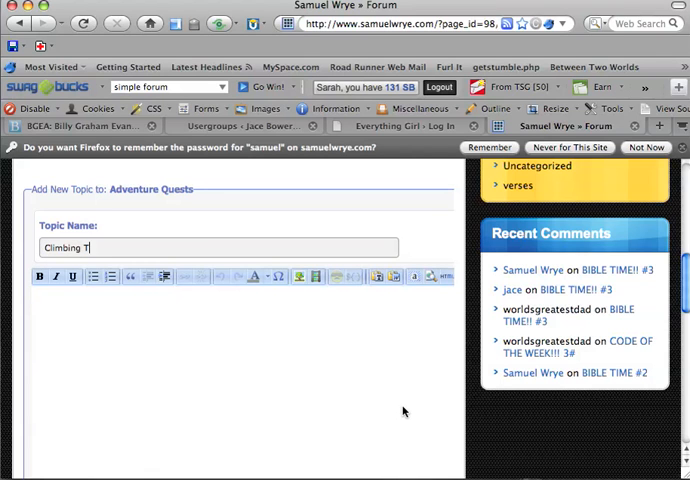
type("rees")
left_click(244, 378)
type("I like to")
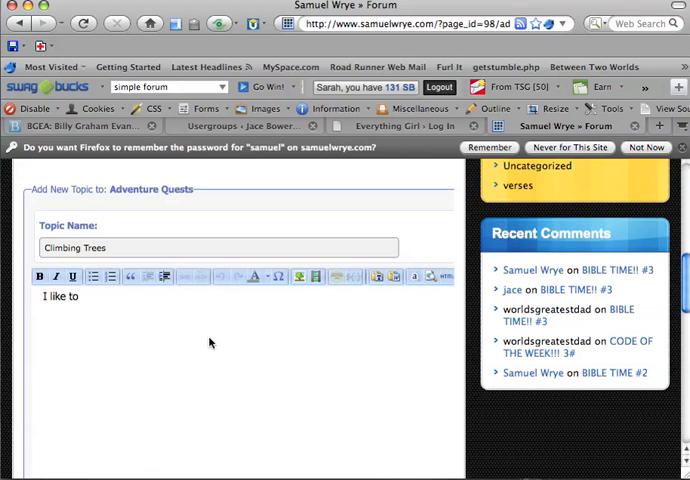
type("climb")
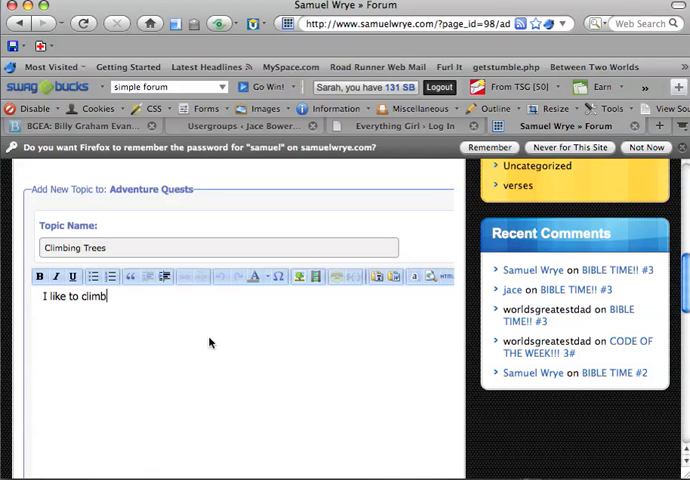
type("trees. Do")
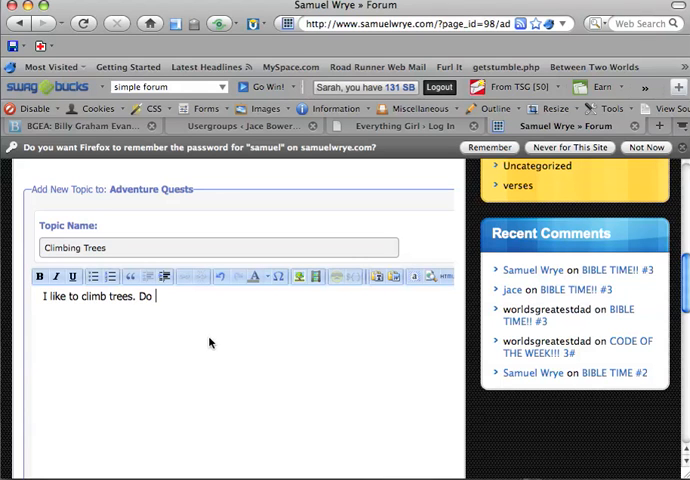
type("you?")
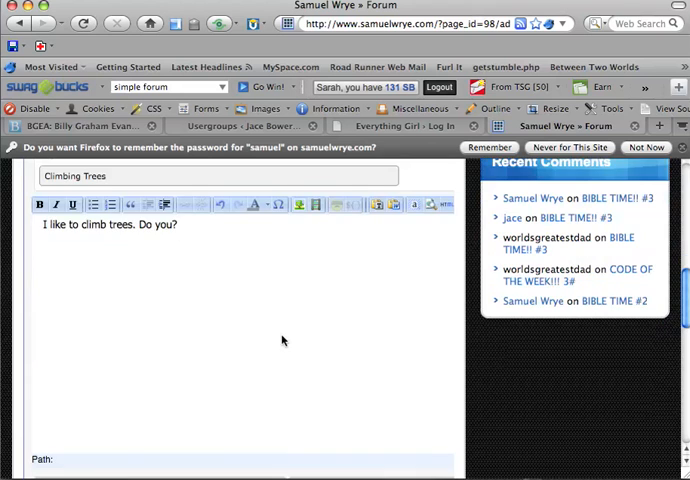
scroll("down", 3)
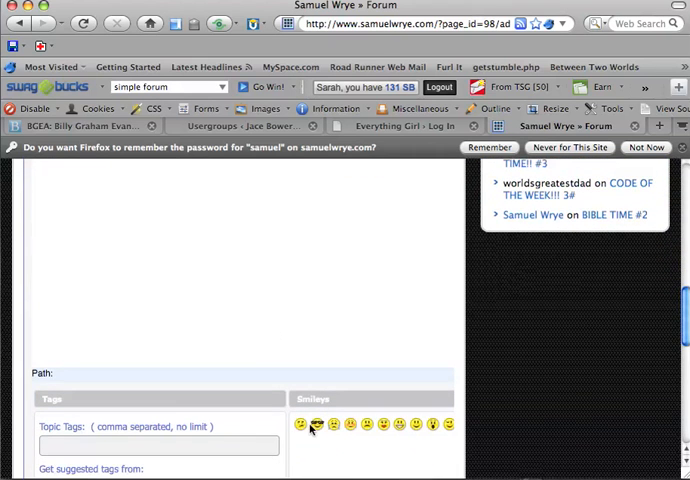
Answer the anti-spam math check with 8 and save the Climbing Trees topic
left_click(160, 444)
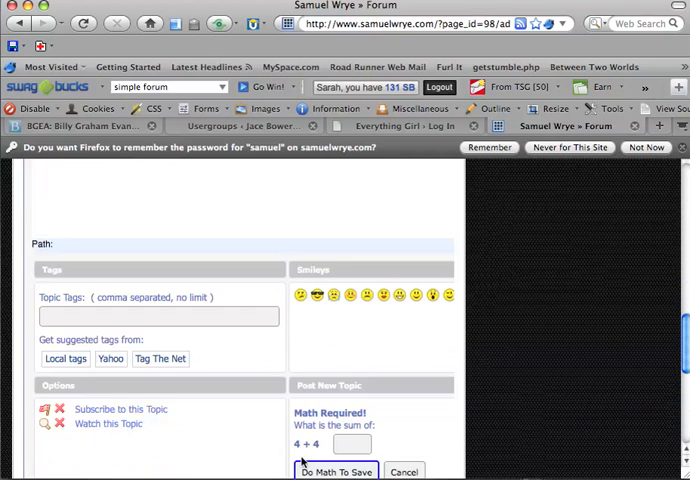
scroll("down", 3)
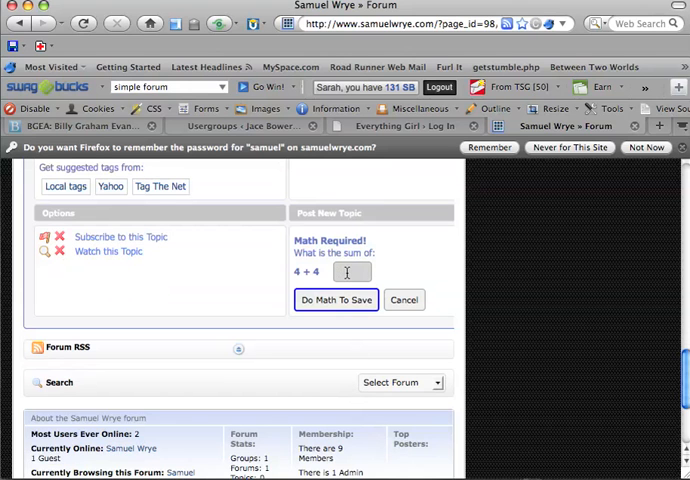
type("8")
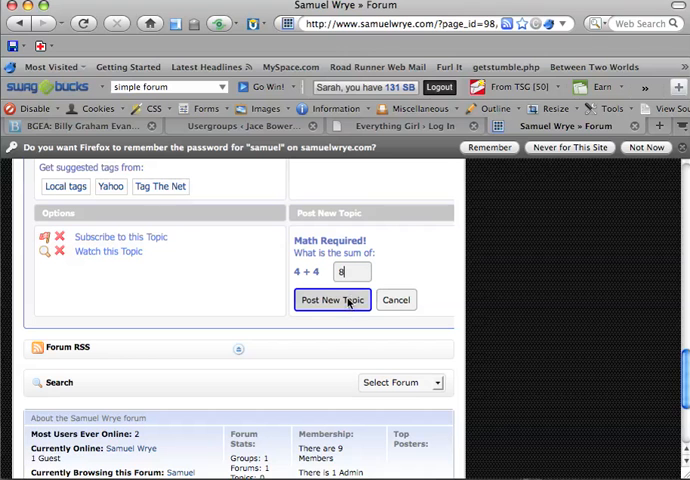
left_click(332, 300)
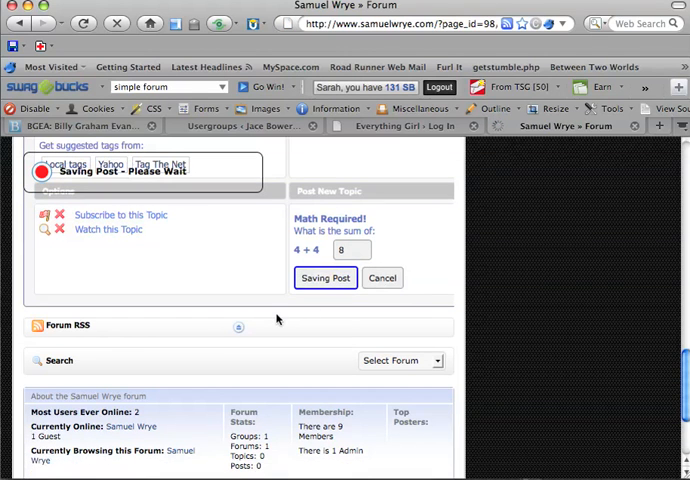
left_click(324, 278)
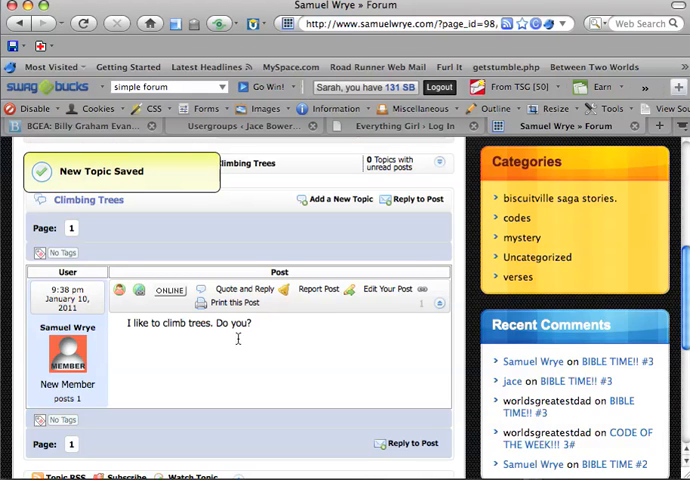
Look at the topic's first post, briefly opening it for editing
scroll("down", 3)
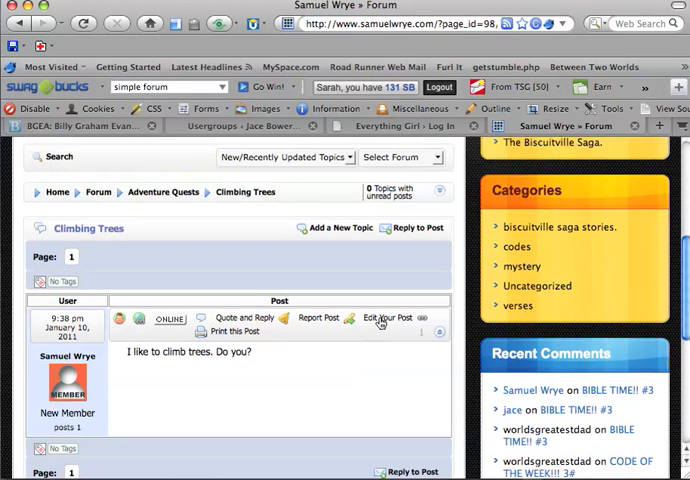
mouse_move(366, 322)
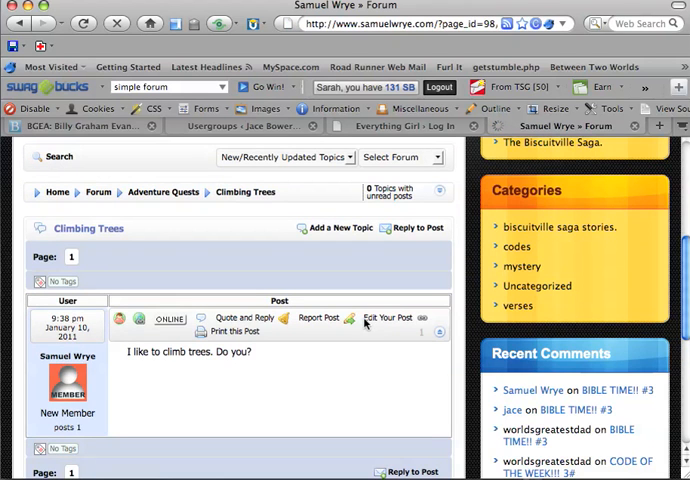
left_click(388, 318)
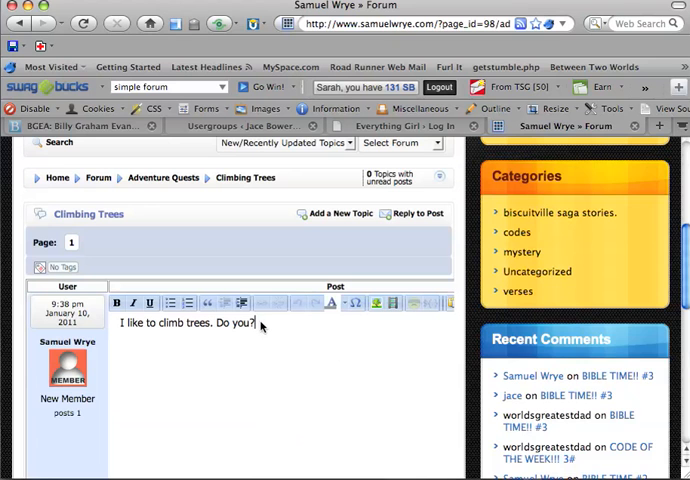
key("BackSpace")
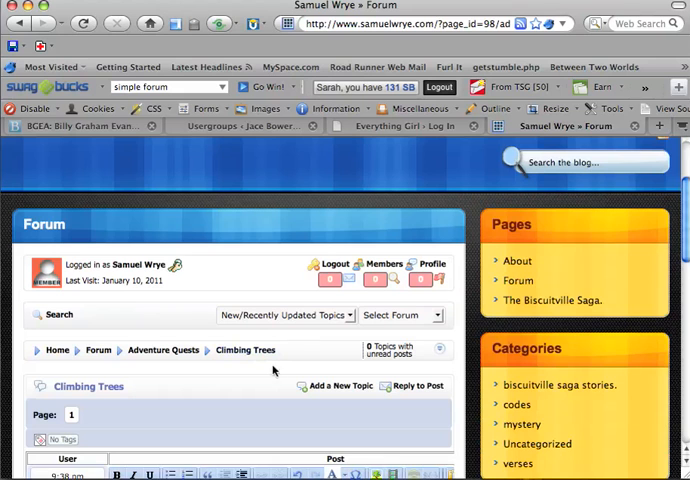
mouse_move(246, 350)
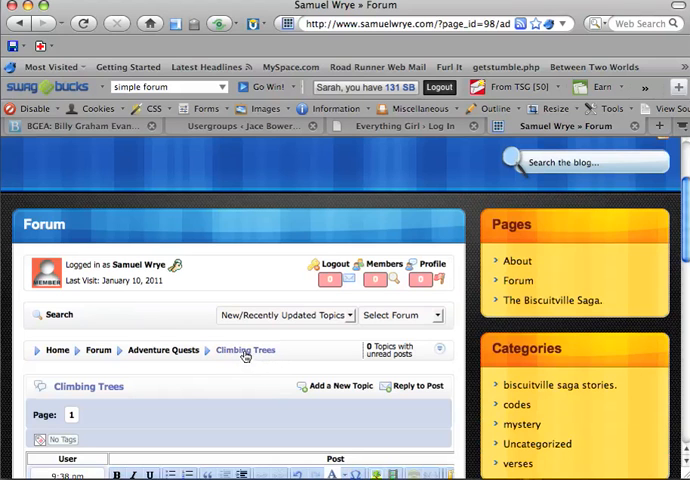
left_click(244, 350)
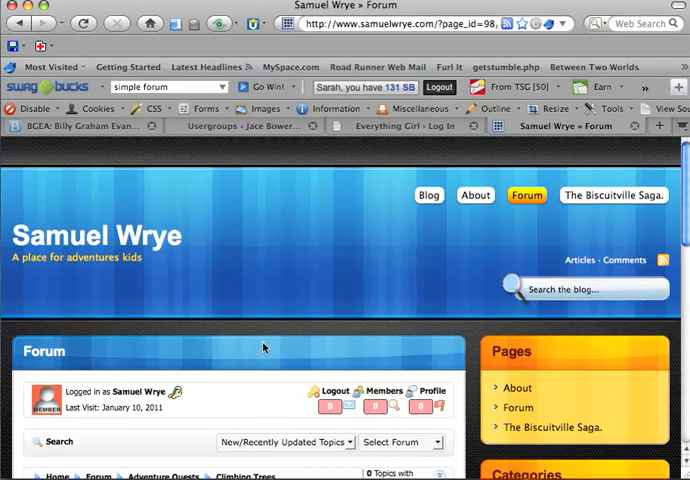
Go back to the Adventure Quests topic list showing Climbing Trees with one post
scroll("down", 3)
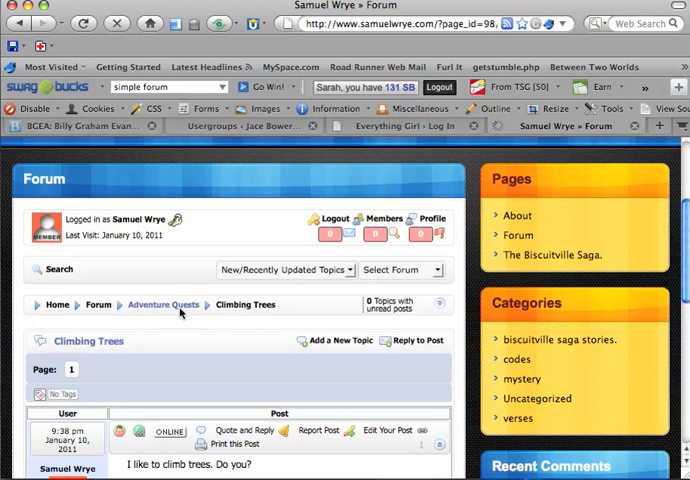
left_click(164, 304)
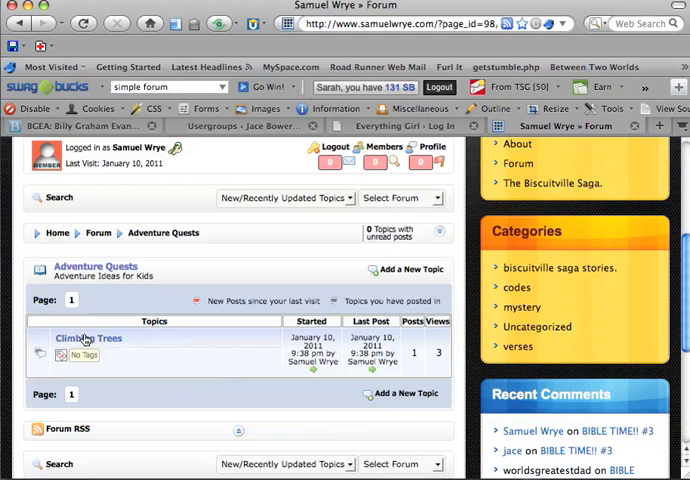
scroll("down", 3)
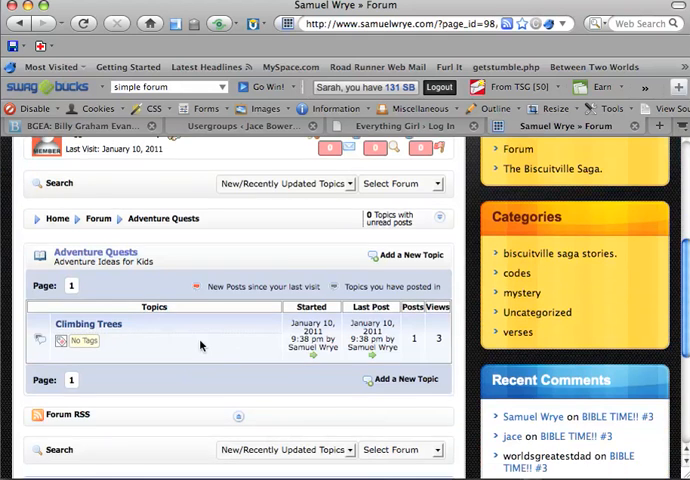
scroll("up", 3)
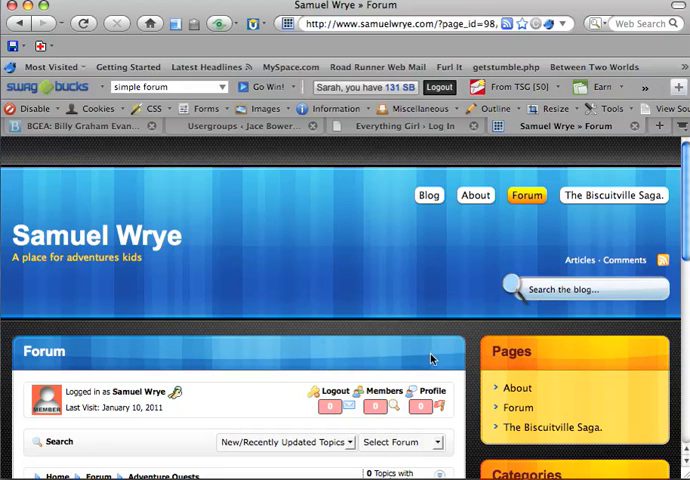
View the Members list with each member's posts, last visit and rank
left_click(382, 392)
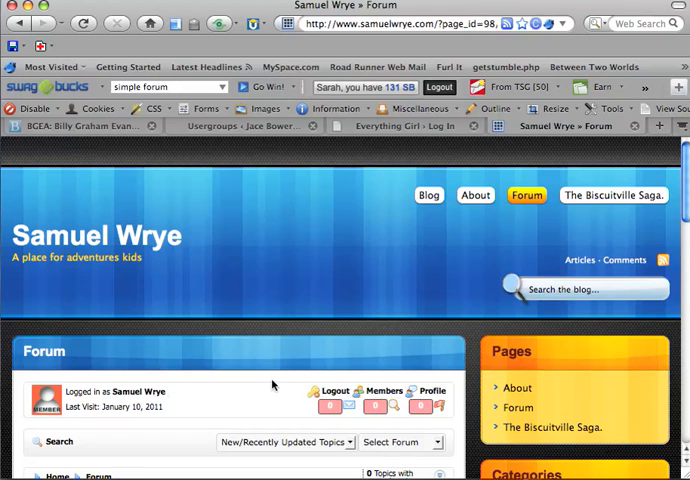
left_click(380, 392)
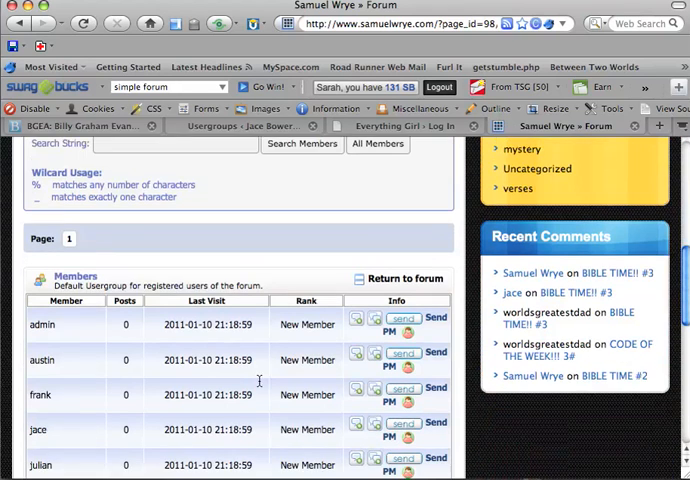
scroll("down", 3)
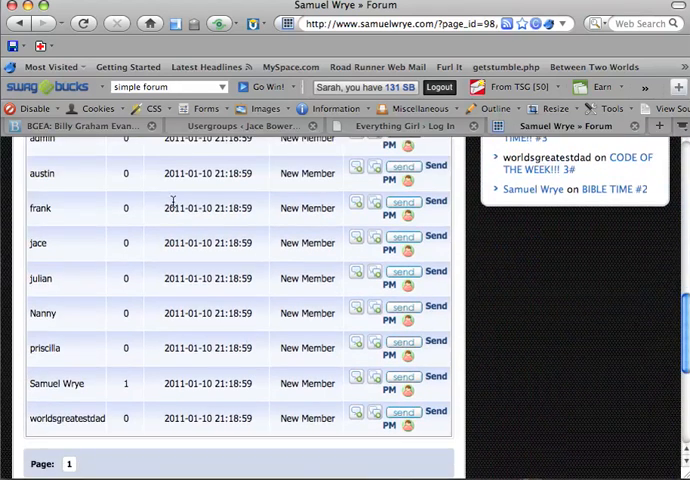
scroll("down", 3)
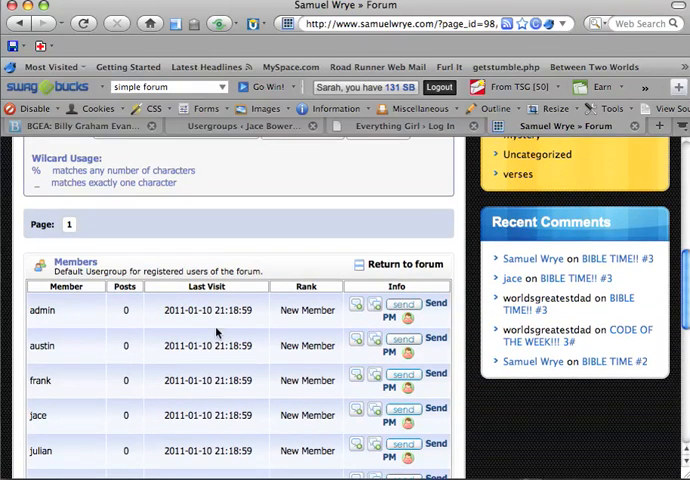
scroll("down", 3)
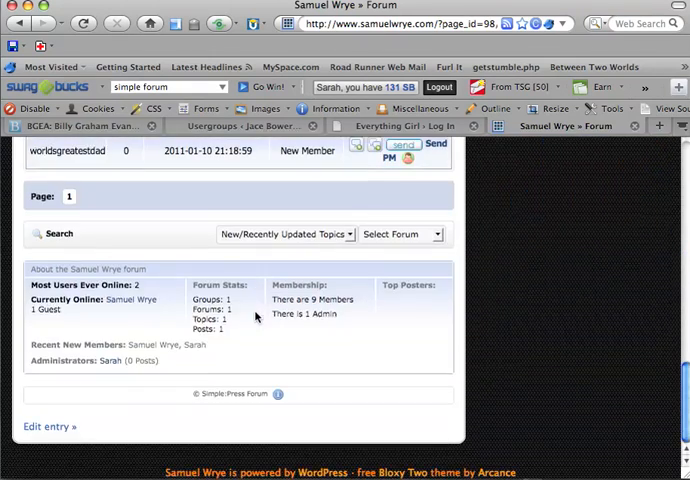
scroll("up", 3)
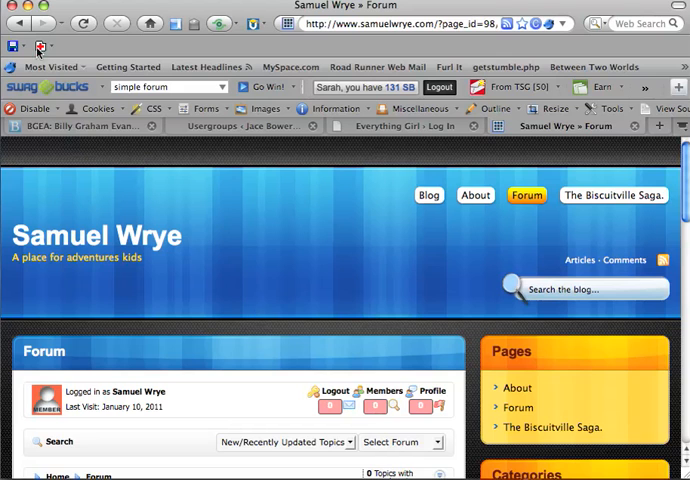